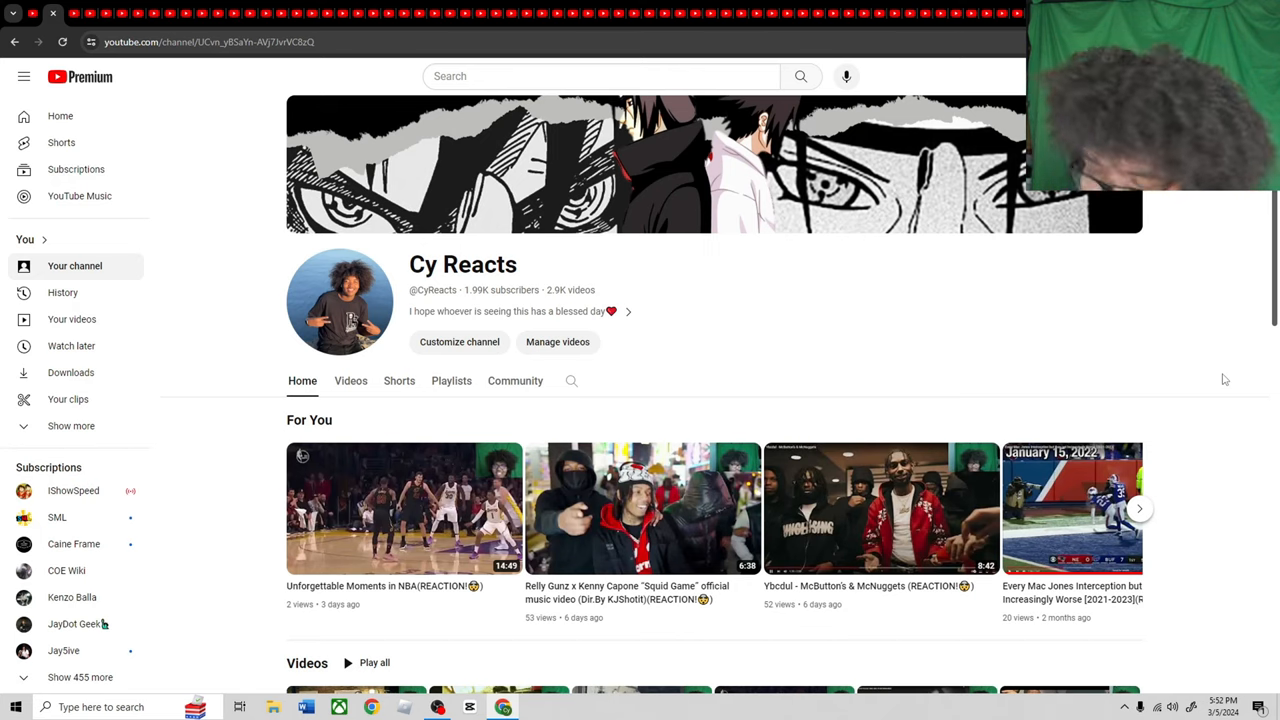
type("cy_unknown1")
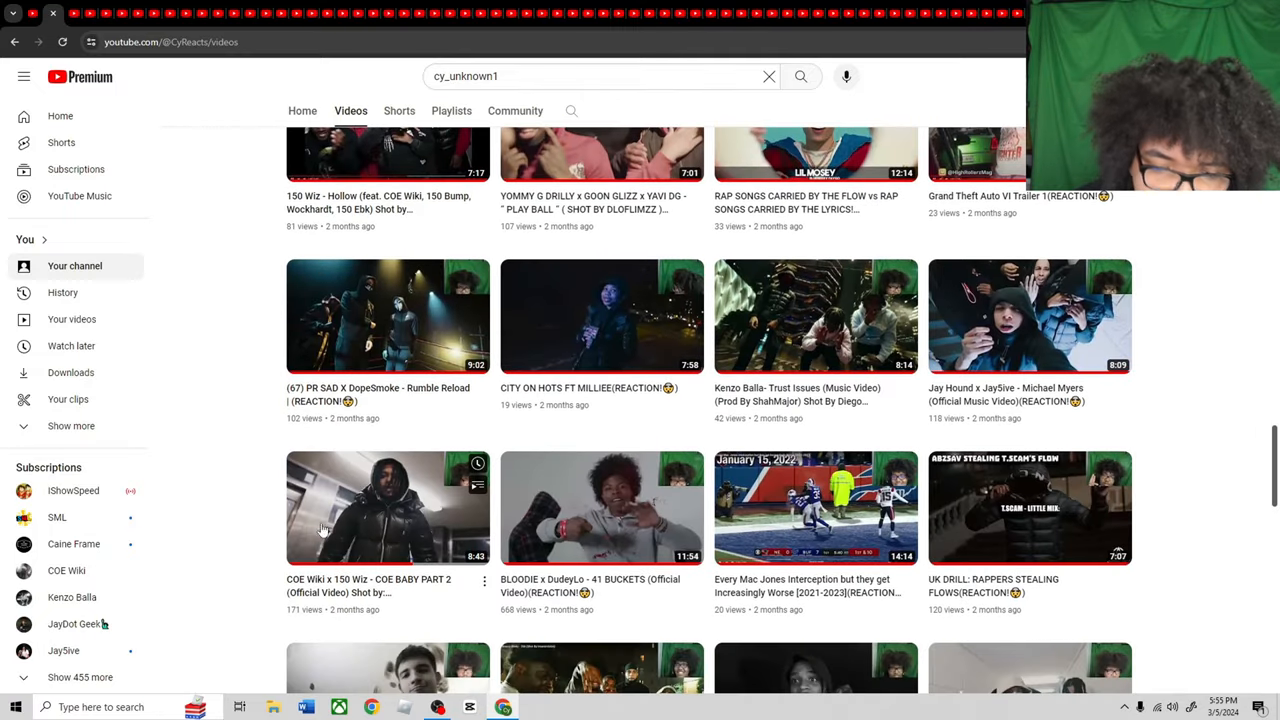
scroll("down", 3)
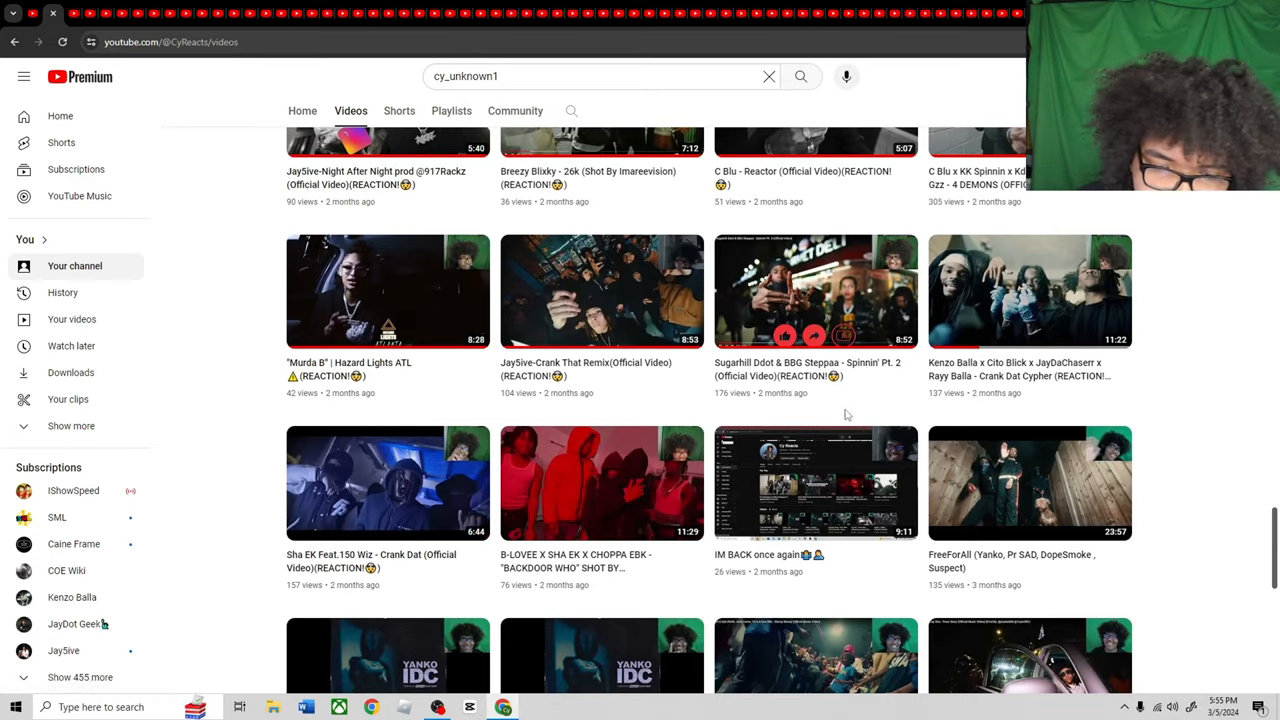